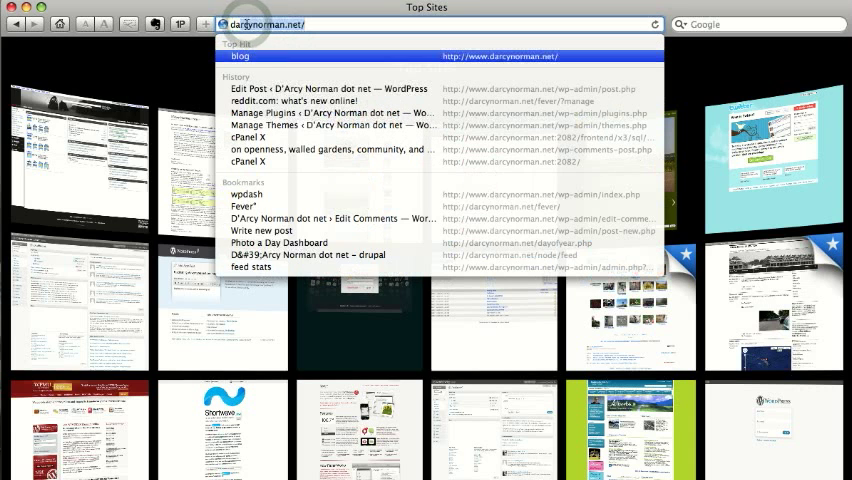
# - Load the Fever reader at darcynorman.net/fever/ from the Safari bookmark suggestion
pyautogui.click(246, 205)
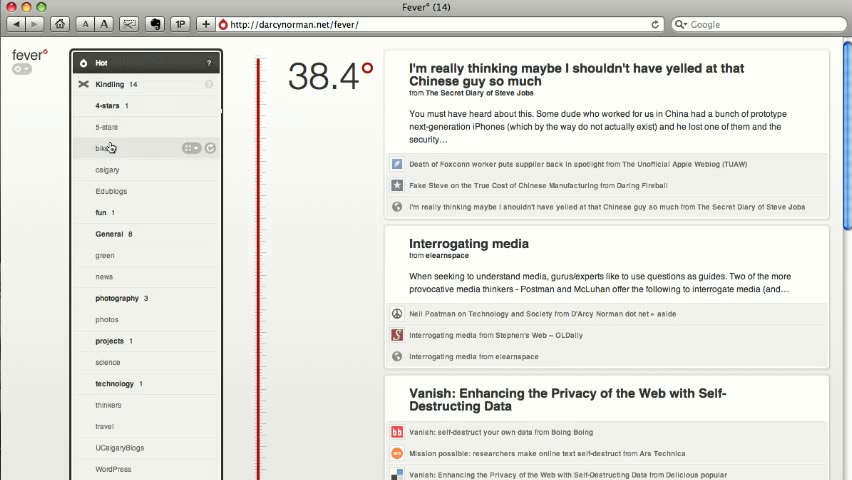
pyautogui.moveTo(150, 212)
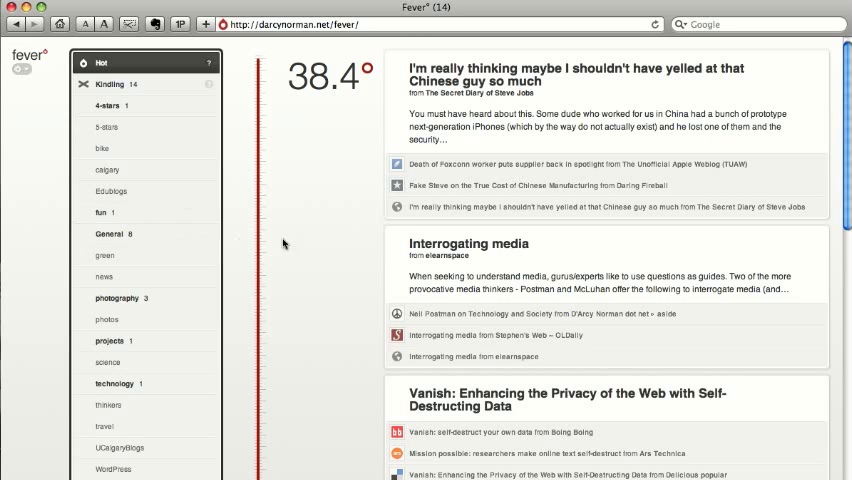
pyautogui.moveTo(350, 172)
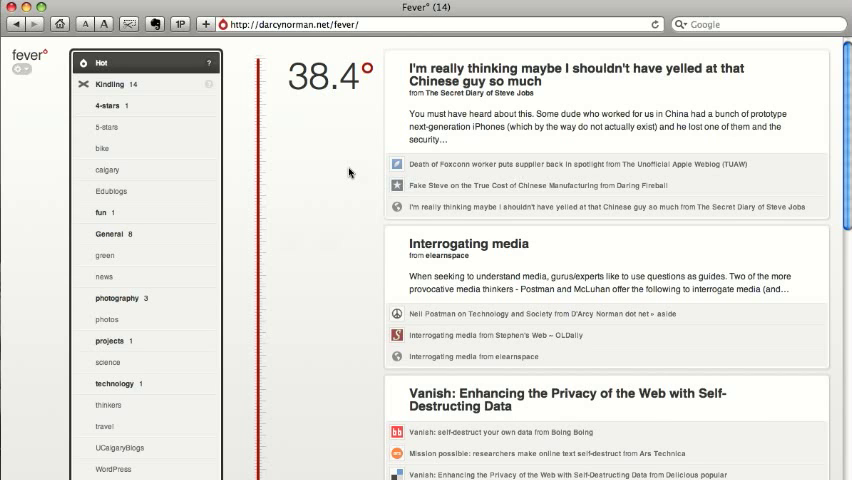
pyautogui.click(575, 75)
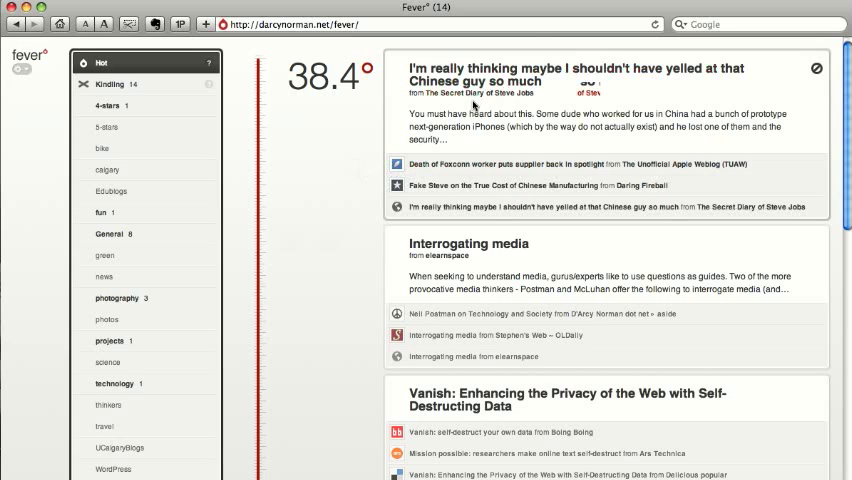
pyautogui.moveTo(440, 140)
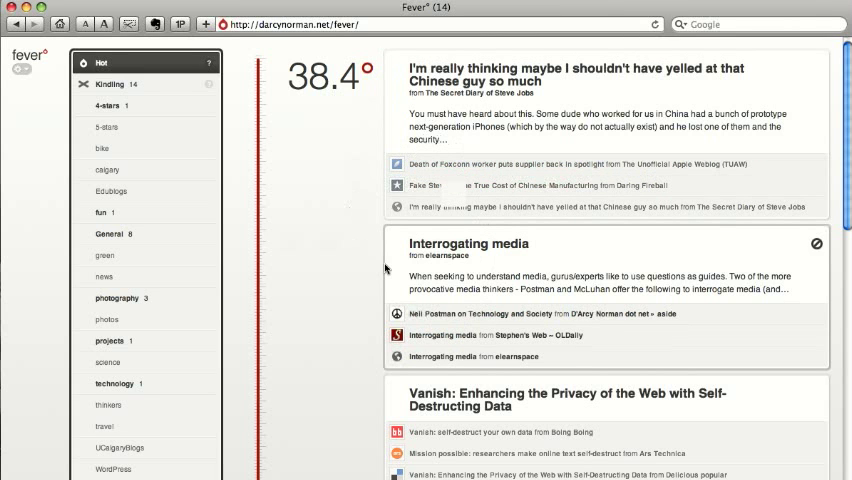
pyautogui.scroll(-3)
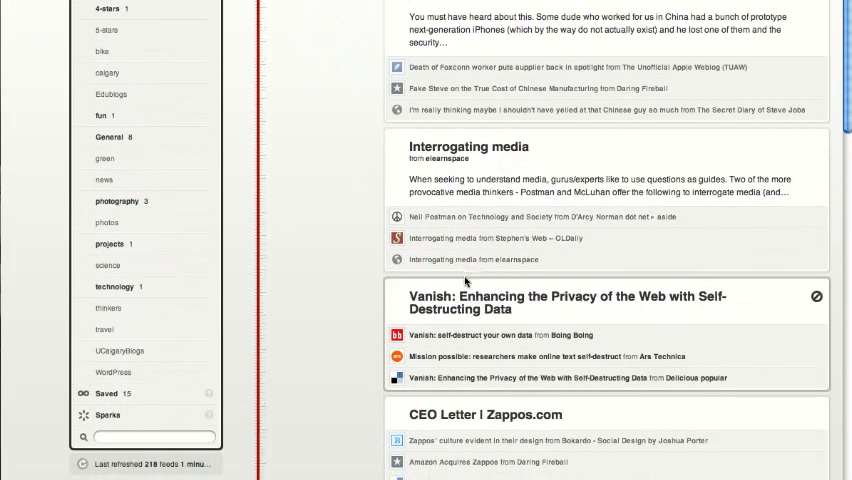
pyautogui.scroll(-3)
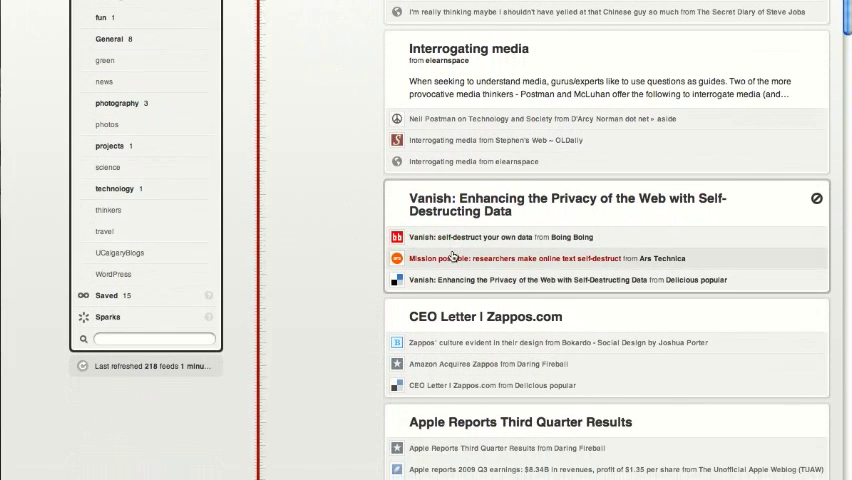
pyautogui.scroll(-3)
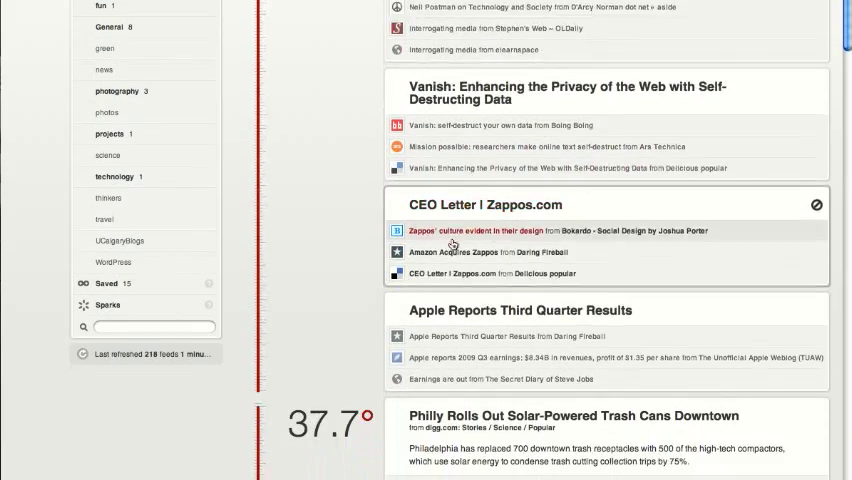
pyautogui.scroll(-3)
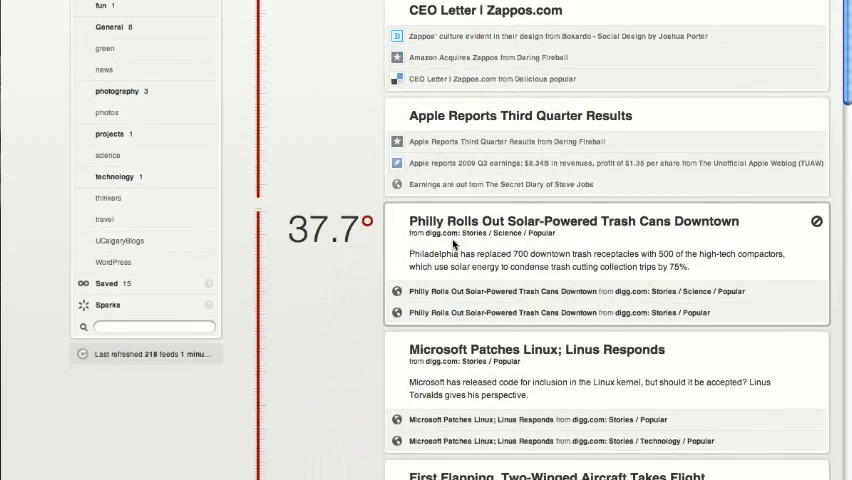
pyautogui.scroll(-3)
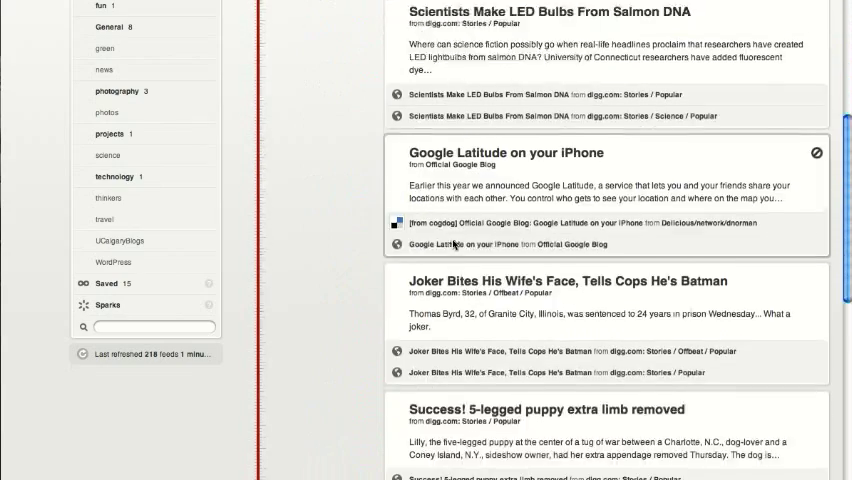
pyautogui.scroll(-3)
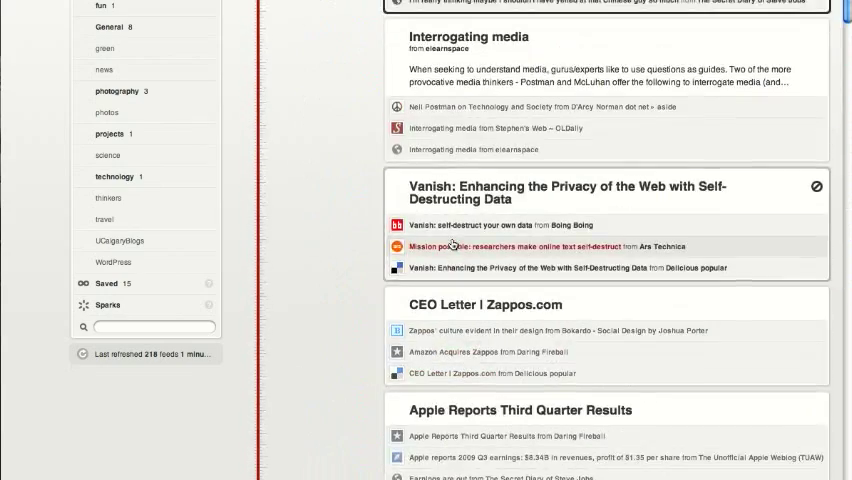
pyautogui.scroll(3)
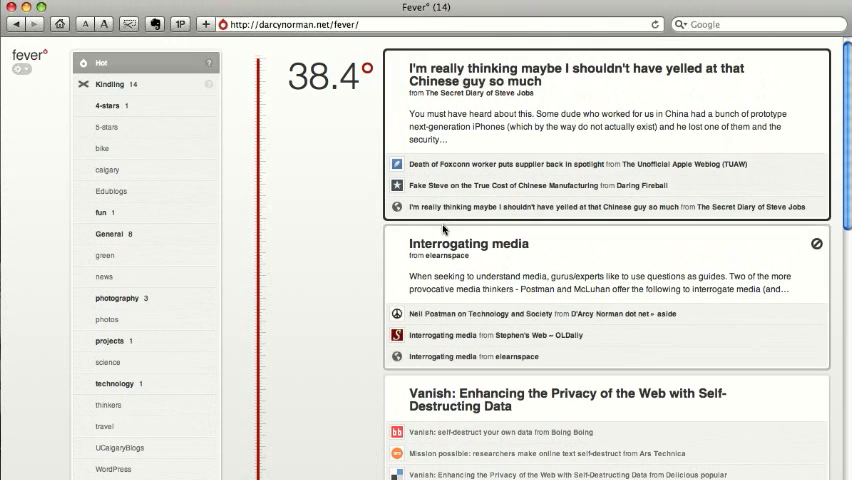
pyautogui.scroll(-3)
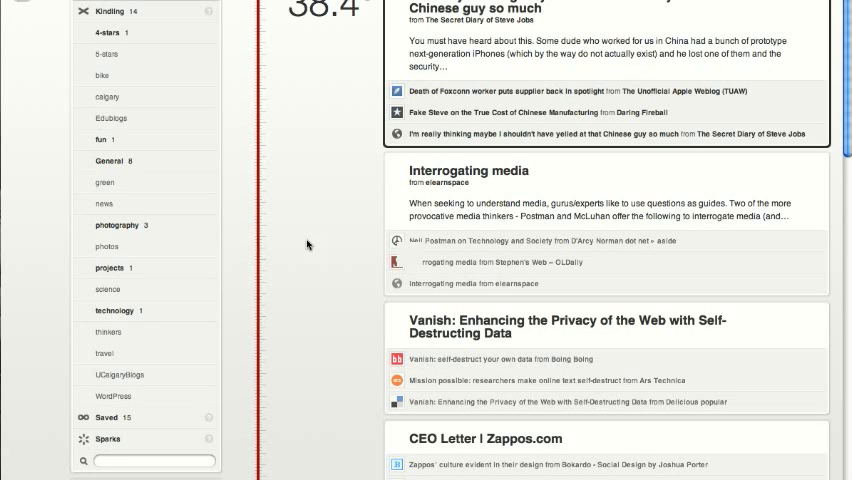
# - Scroll through the Sparks feed list and its Flickr Most Interesting Photos items
pyautogui.scroll(-3)
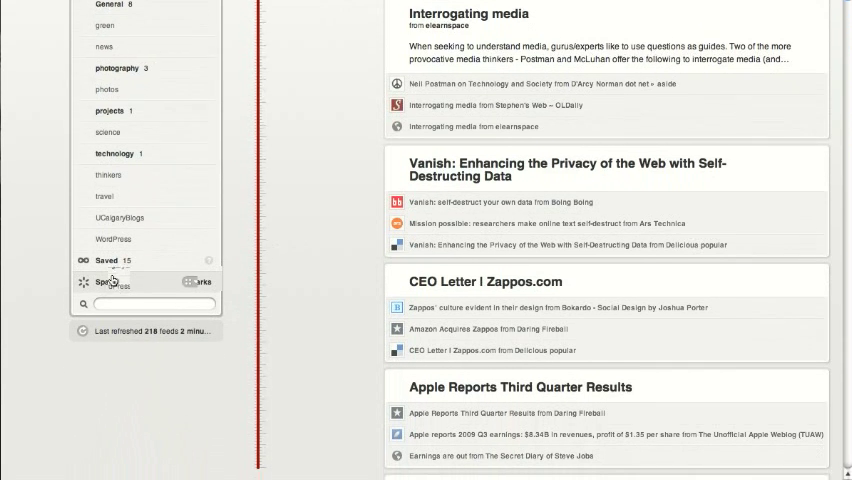
pyautogui.scroll(-3)
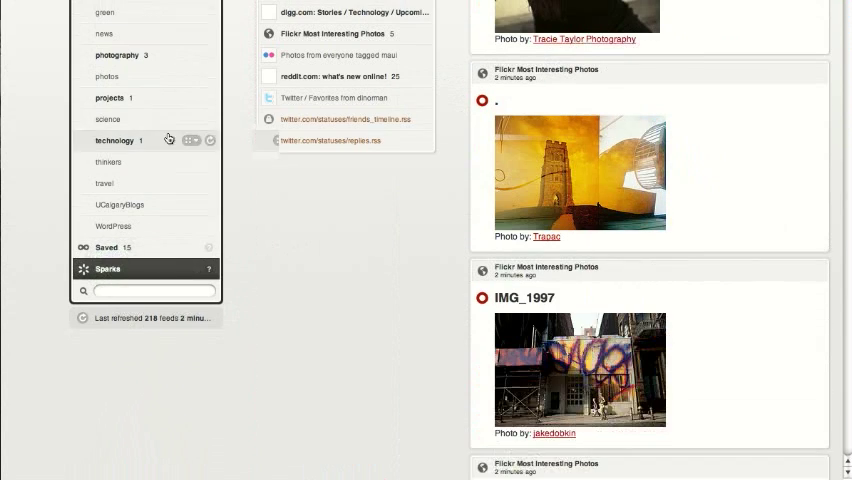
pyautogui.scroll(3)
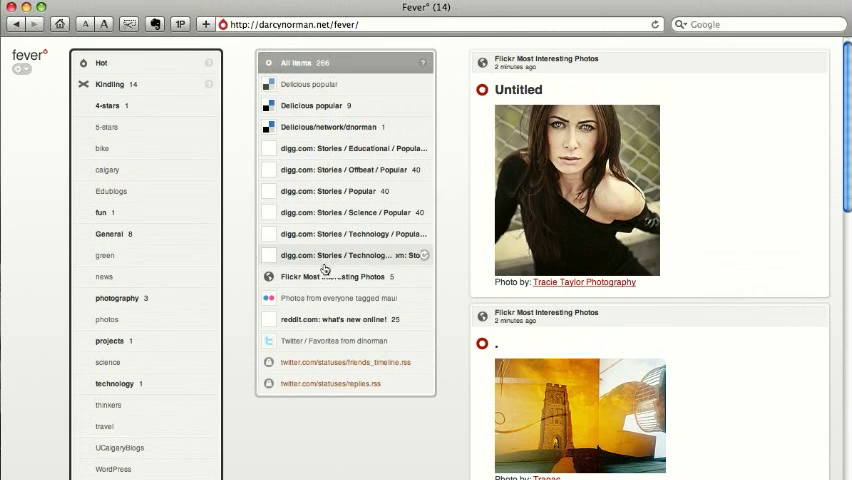
pyautogui.scroll(-3)
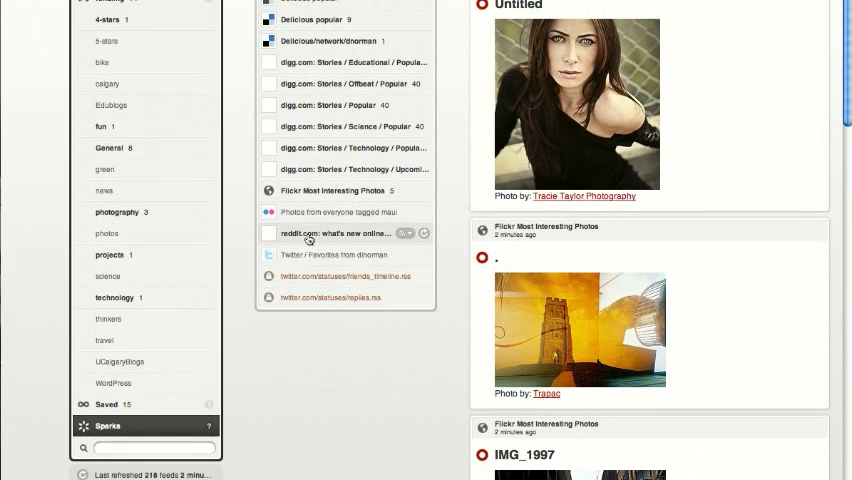
pyautogui.scroll(3)
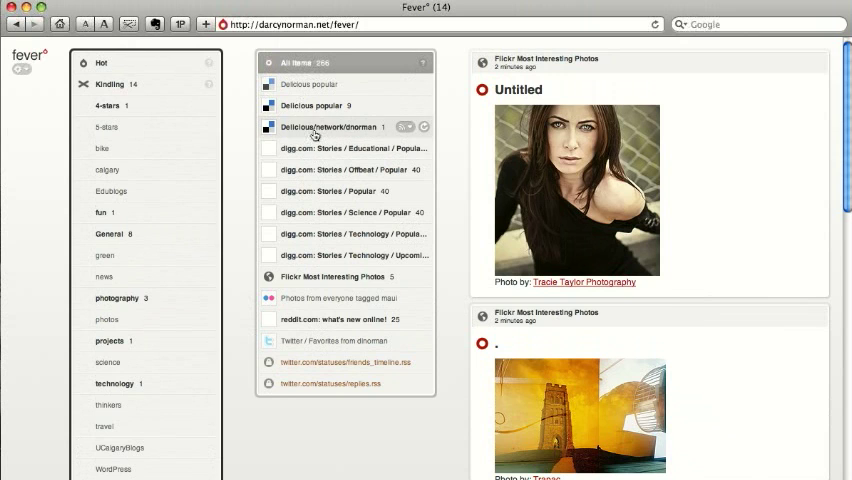
# - View the Delicious/network/dnorman and Flickr Most Interesting Photos sparks, then scroll the Hot page
pyautogui.click(350, 126)
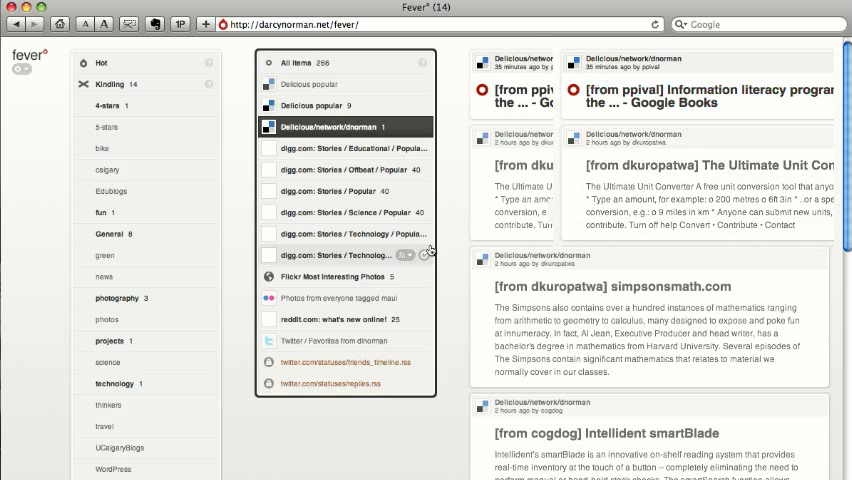
pyautogui.moveTo(297, 258)
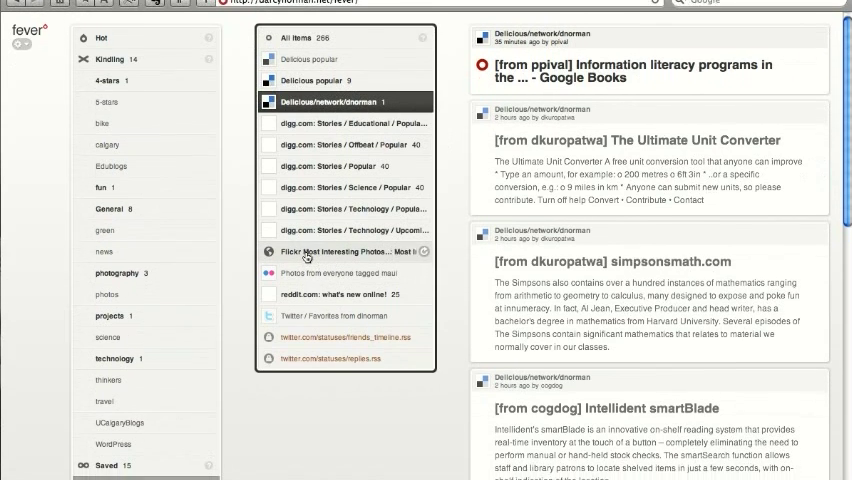
pyautogui.click(345, 242)
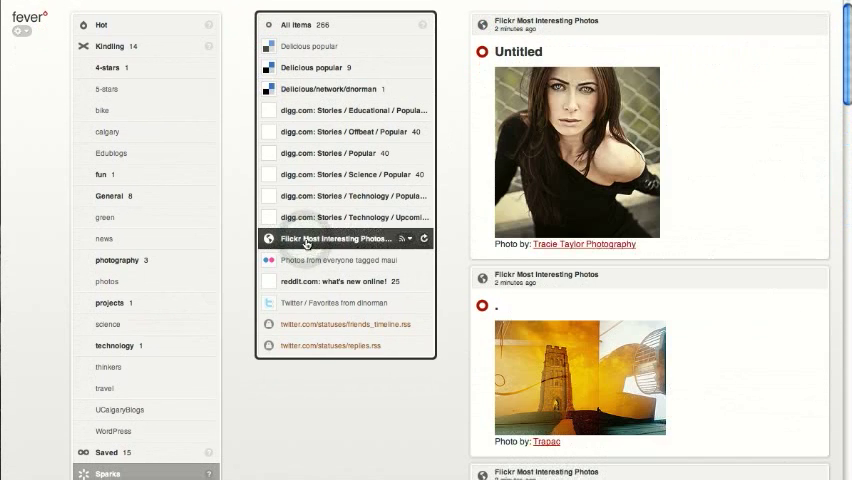
pyautogui.scroll(-3)
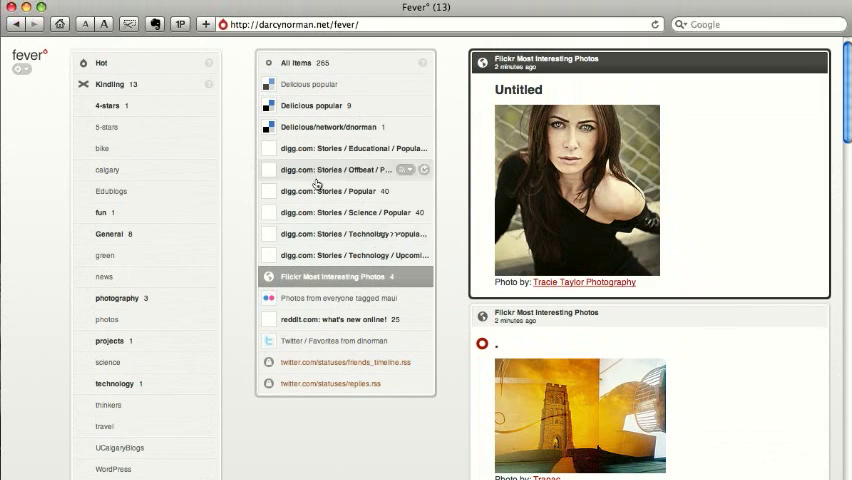
pyautogui.moveTo(250, 167)
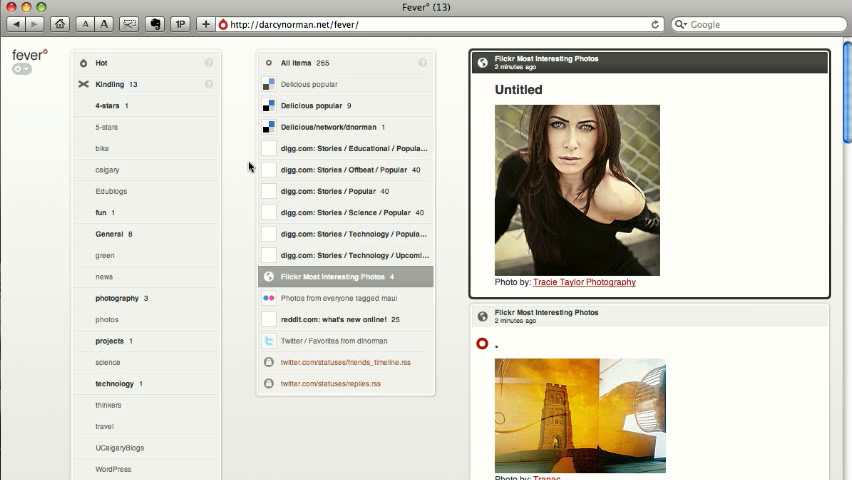
pyautogui.moveTo(339, 191)
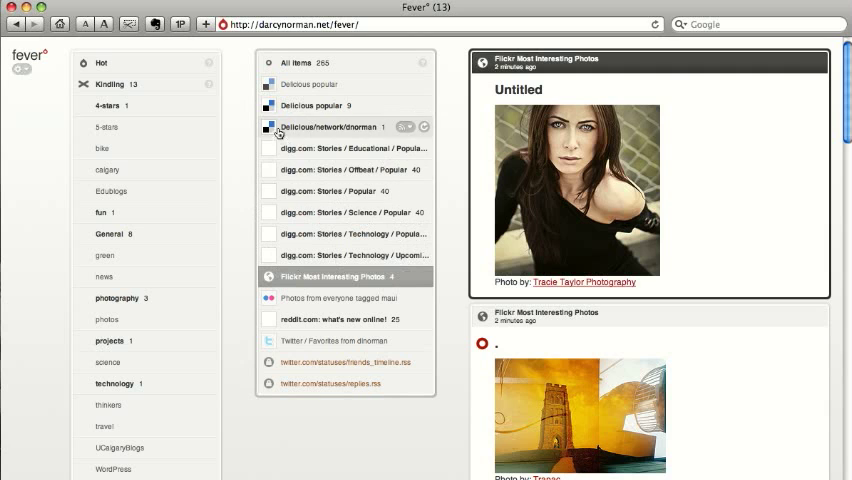
pyautogui.click(101, 62)
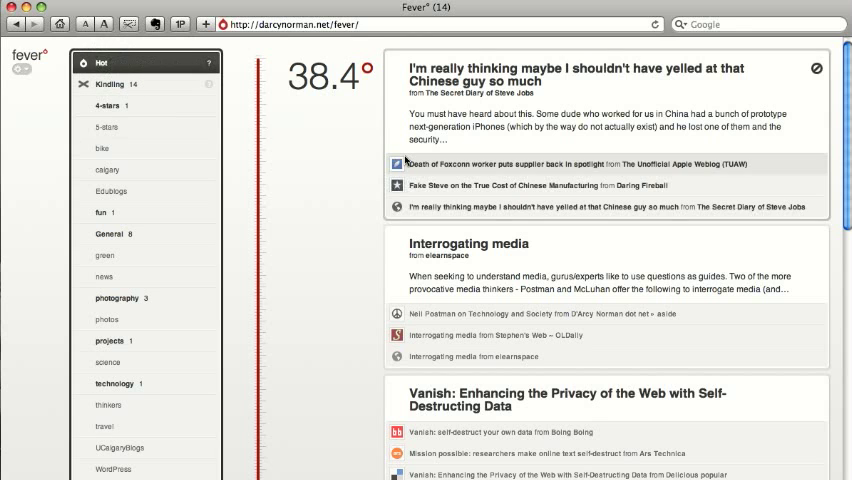
pyautogui.scroll(-3)
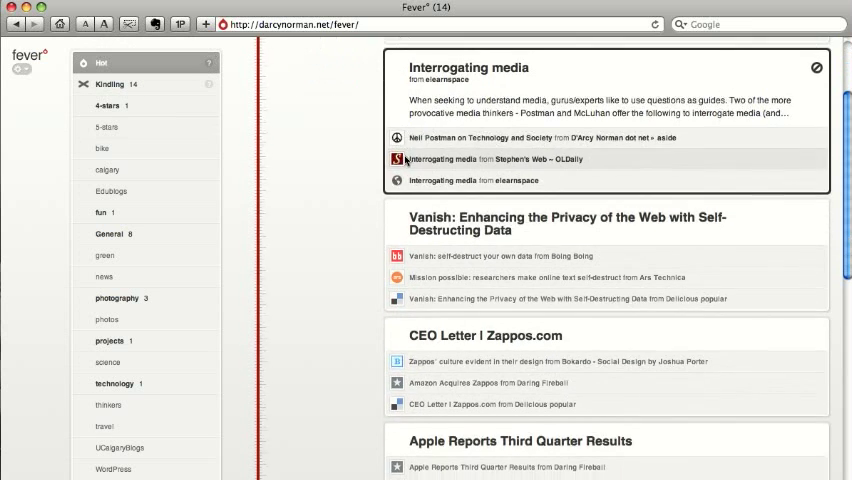